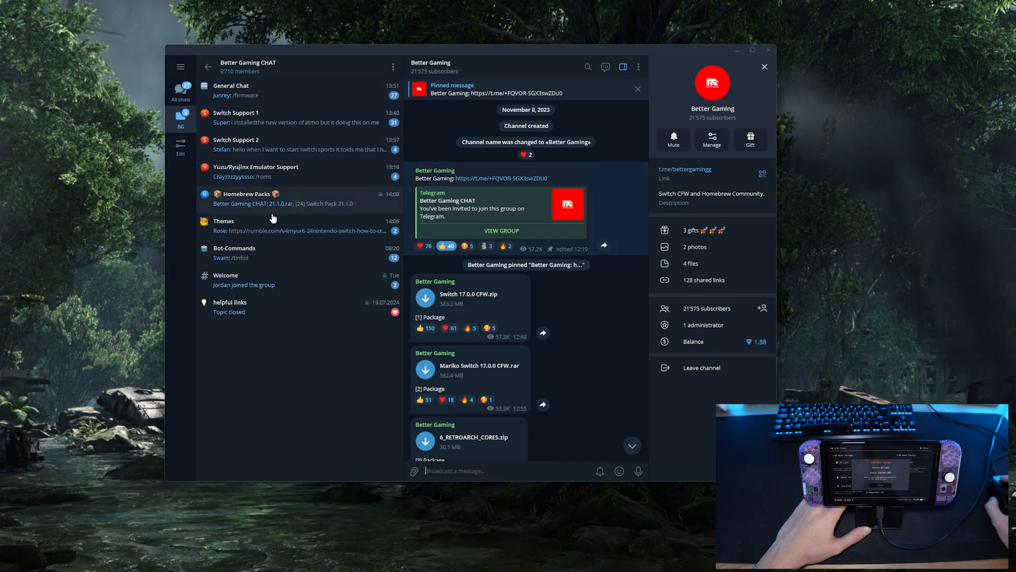
- Enter the Homebrew Packs topic to reach the downloaded 21.1.0 pack archive
click(272, 198)
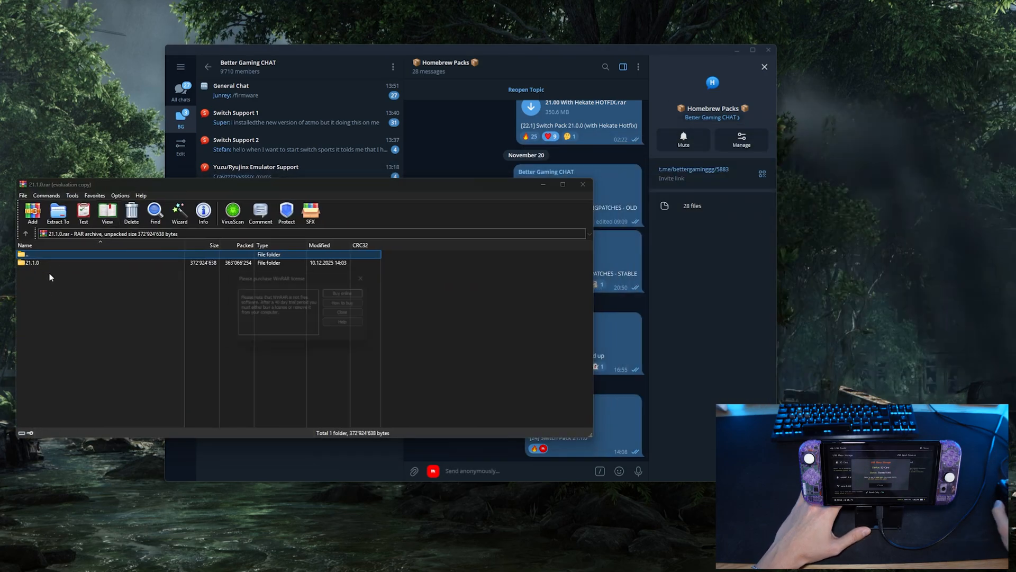
- Go into the archive's 21.1.0 folder and send its contents to the SWITCH SD (I:) drive
click(342, 311)
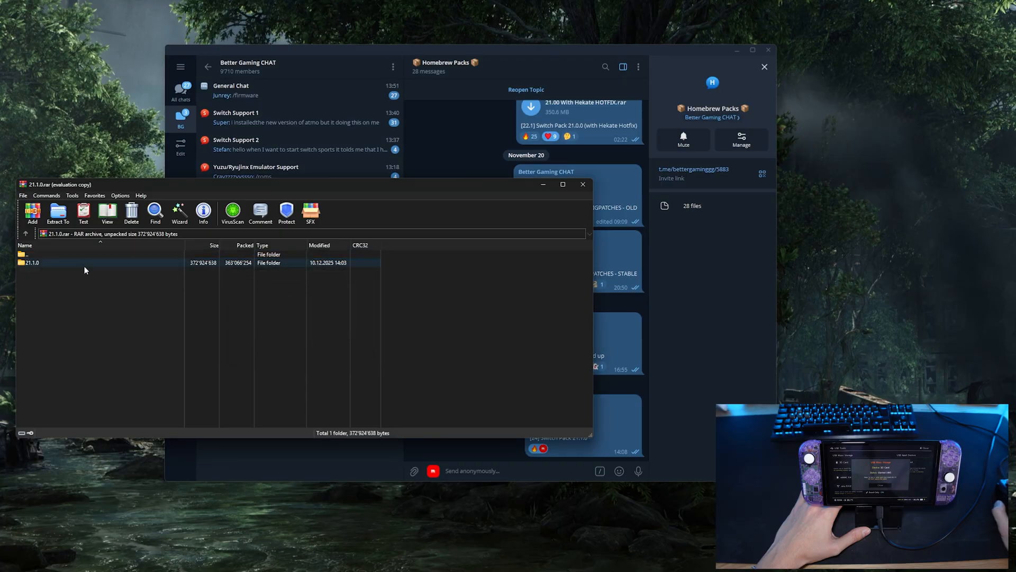
double_click(33, 262)
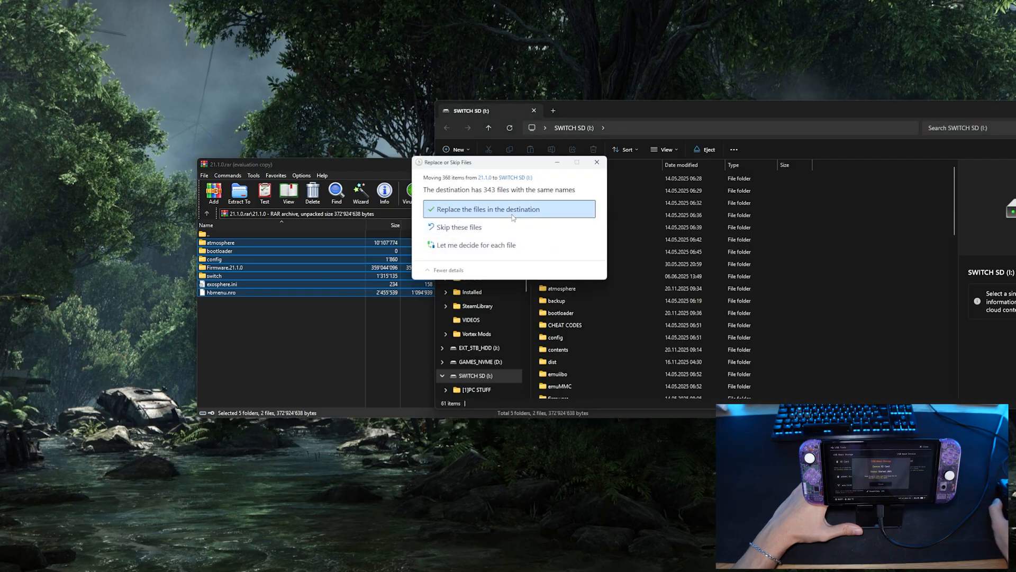
- Replace the 343 duplicate files on the SD card so the pack finishes copying
click(483, 209)
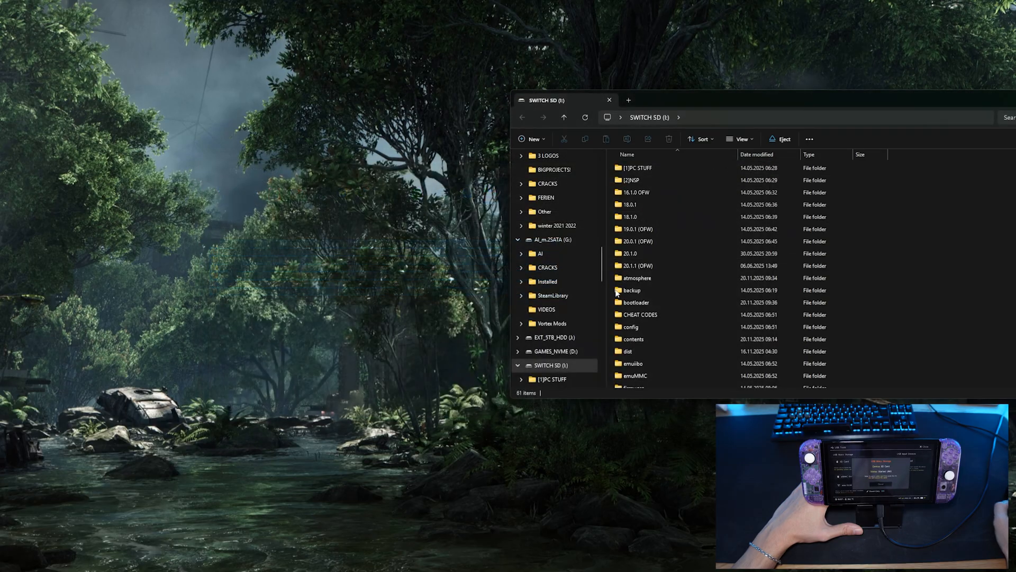
right_click(566, 365)
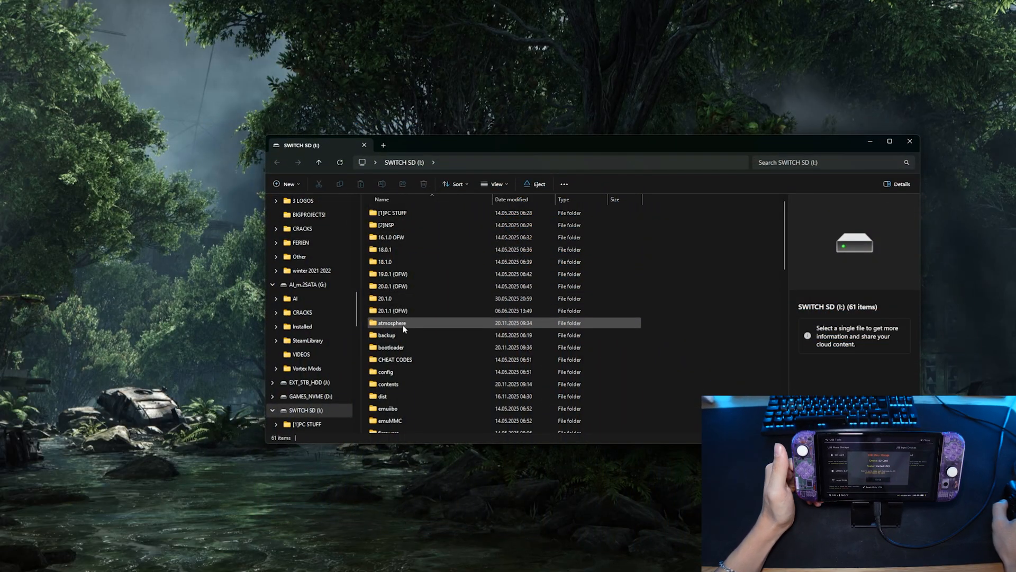
double_click(391, 323)
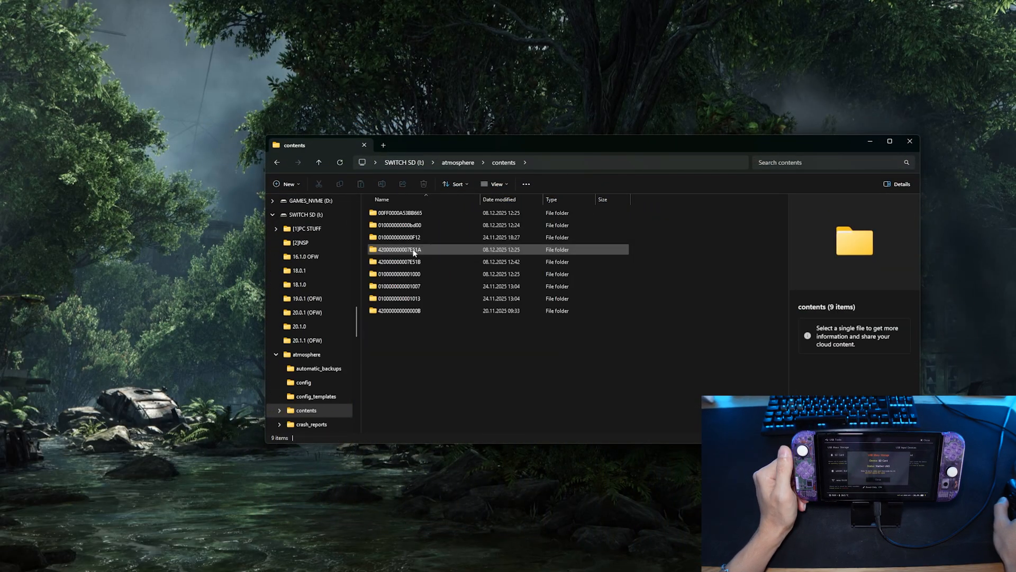
click(400, 274)
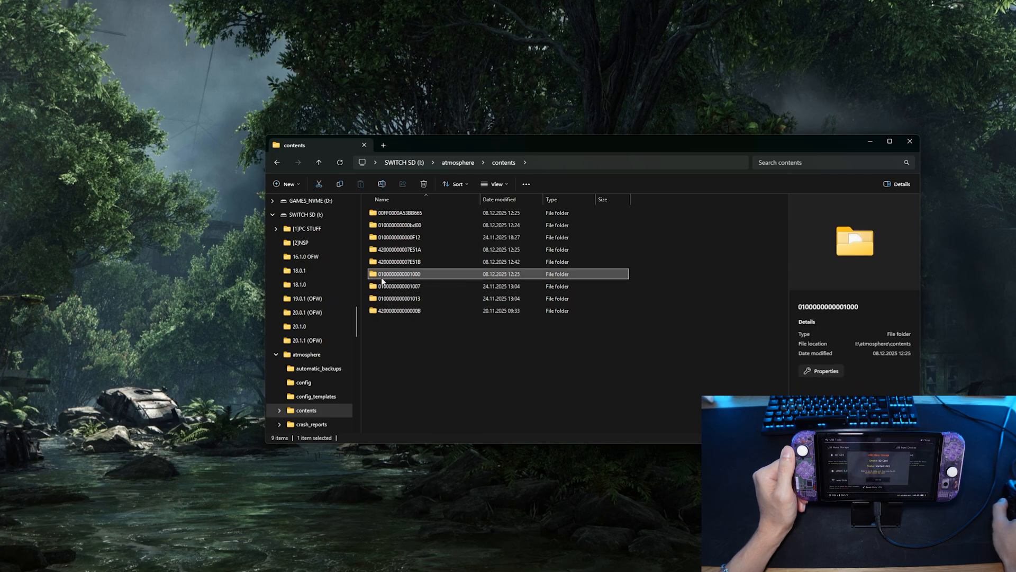
click(423, 183)
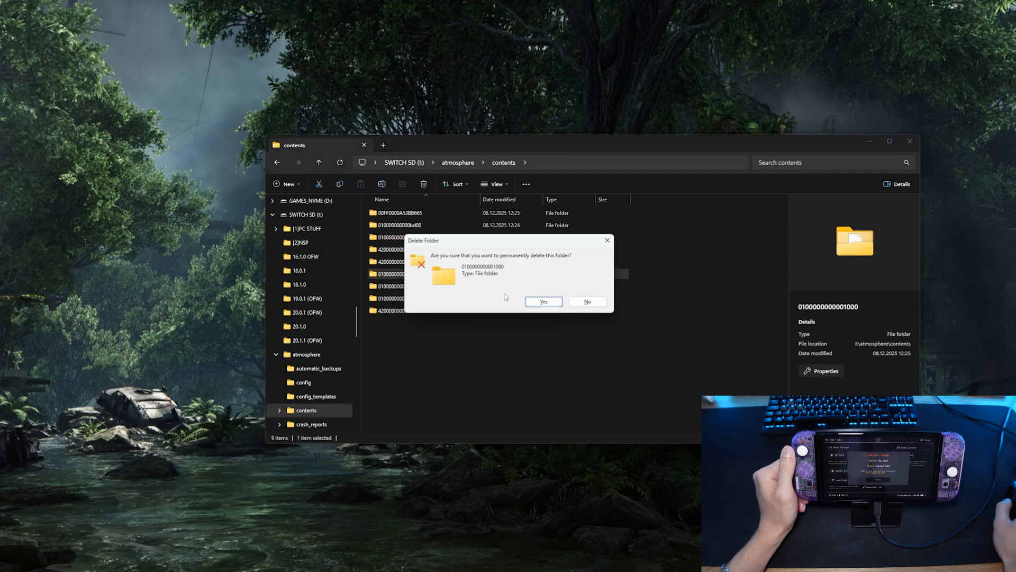
click(542, 302)
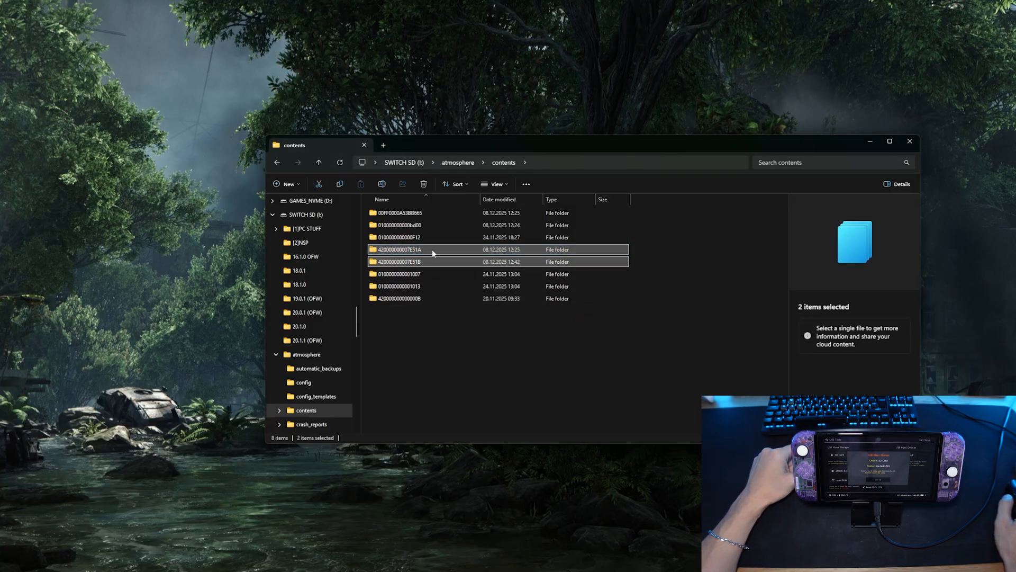
click(424, 183)
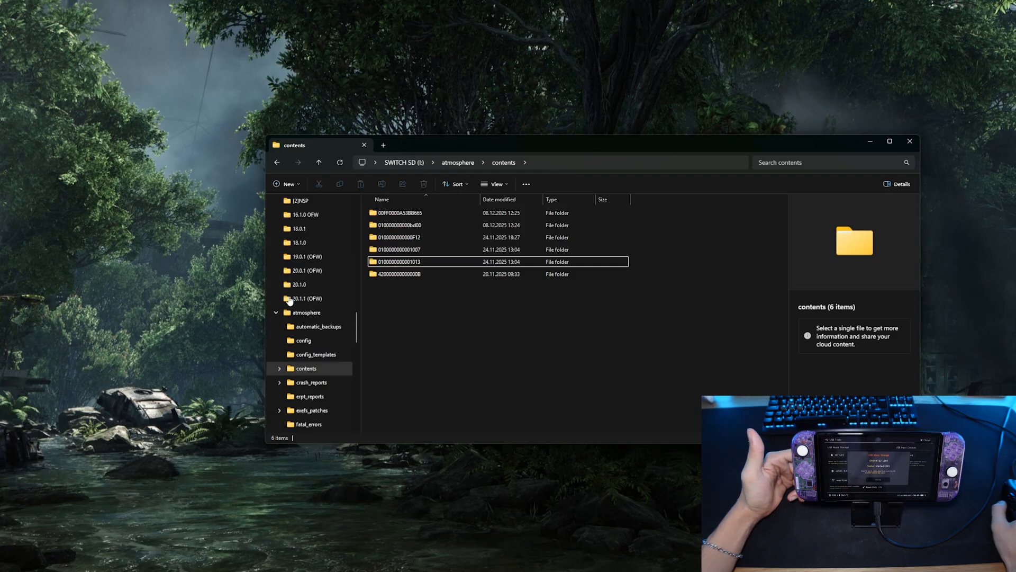
right_click(308, 340)
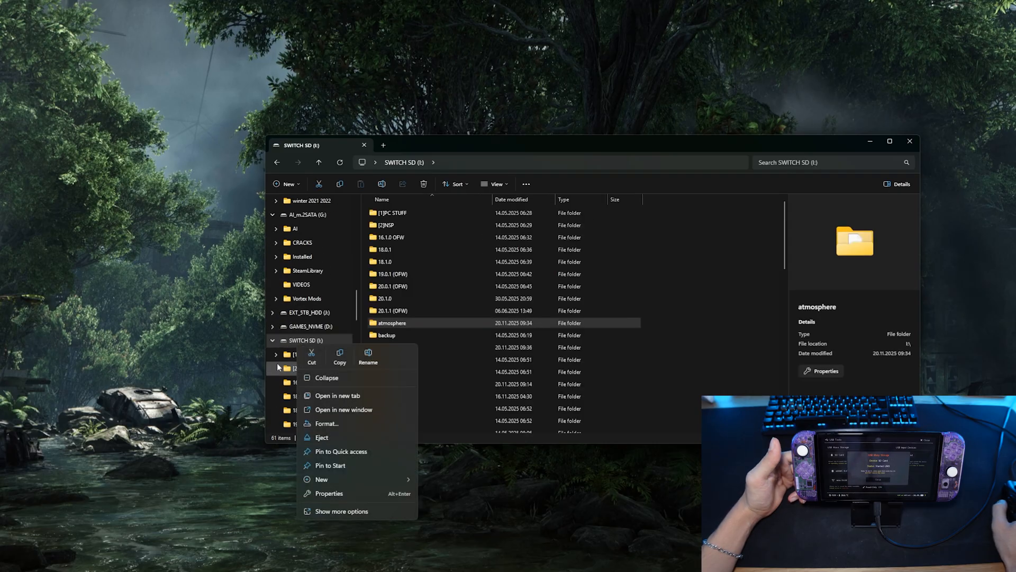